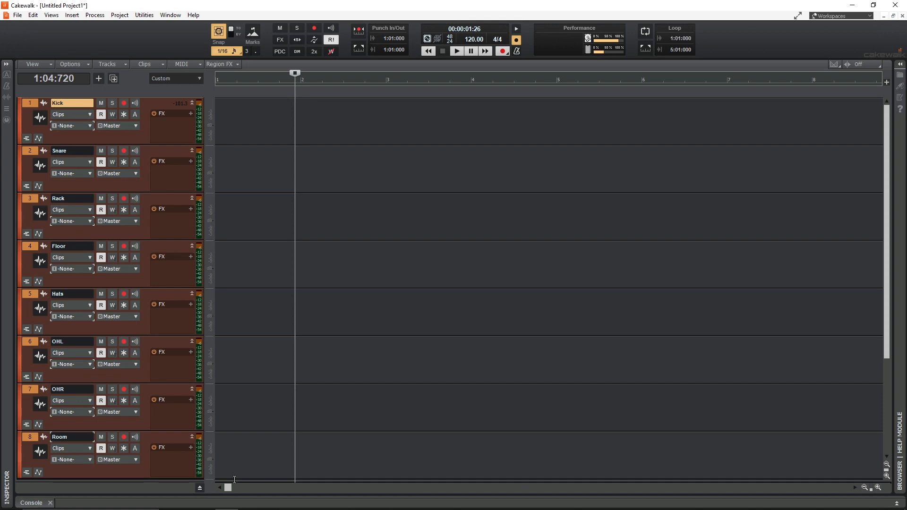
pyautogui.moveTo(112, 125)
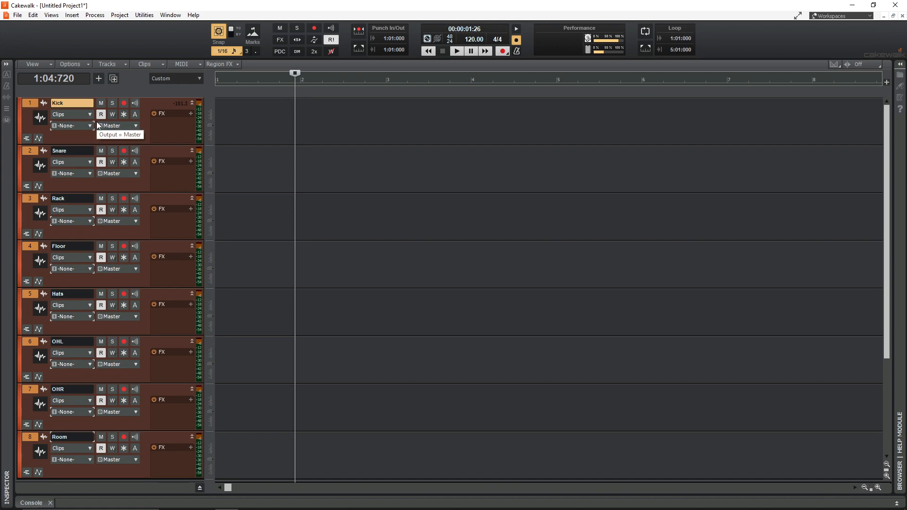
pyautogui.moveTo(105, 144)
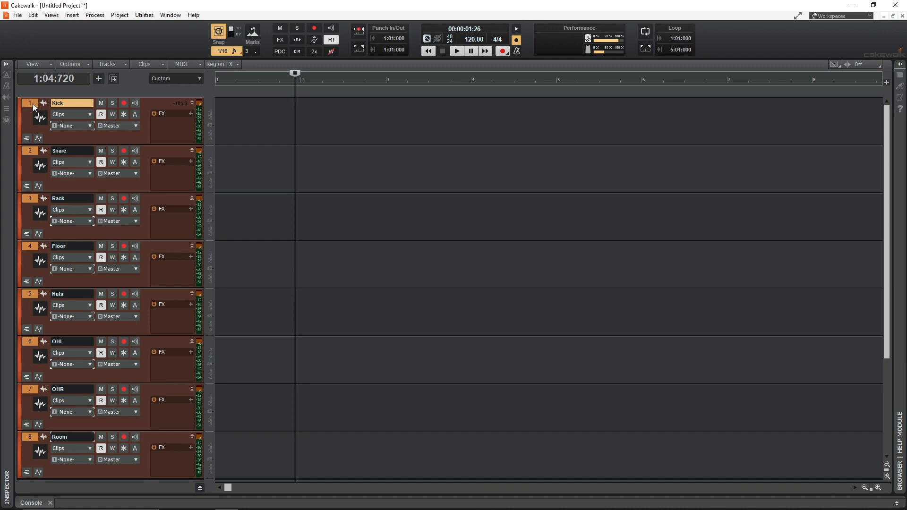
pyautogui.moveTo(71, 177)
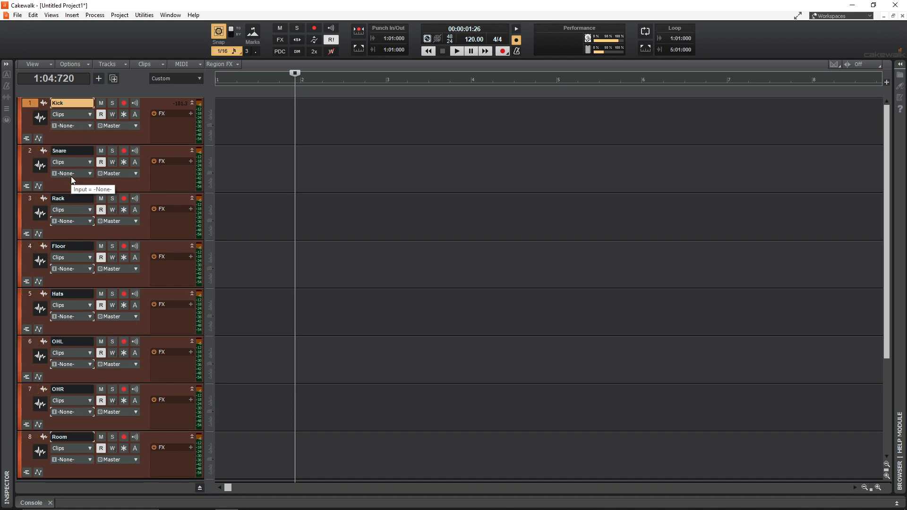
pyautogui.moveTo(82, 147)
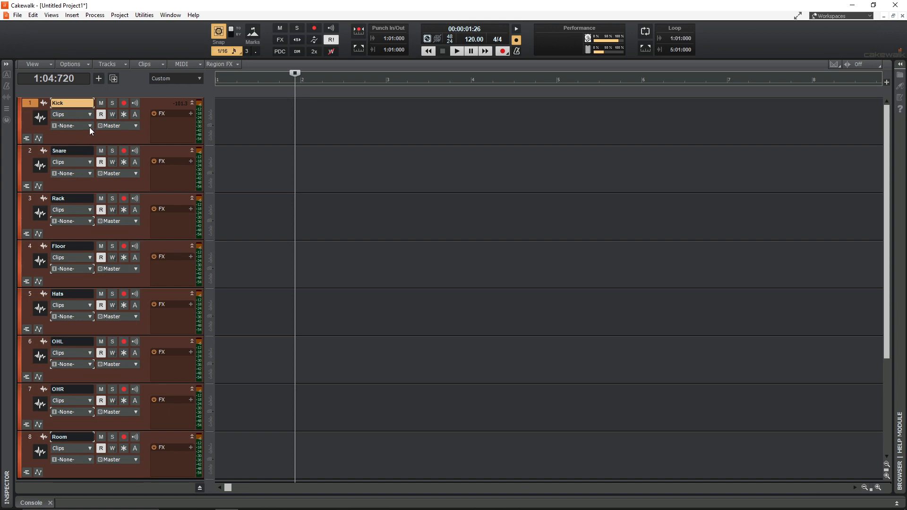
# Check the Kick track's input list, then extend the selection across tracks 1 through 8.
pyautogui.click(88, 126)
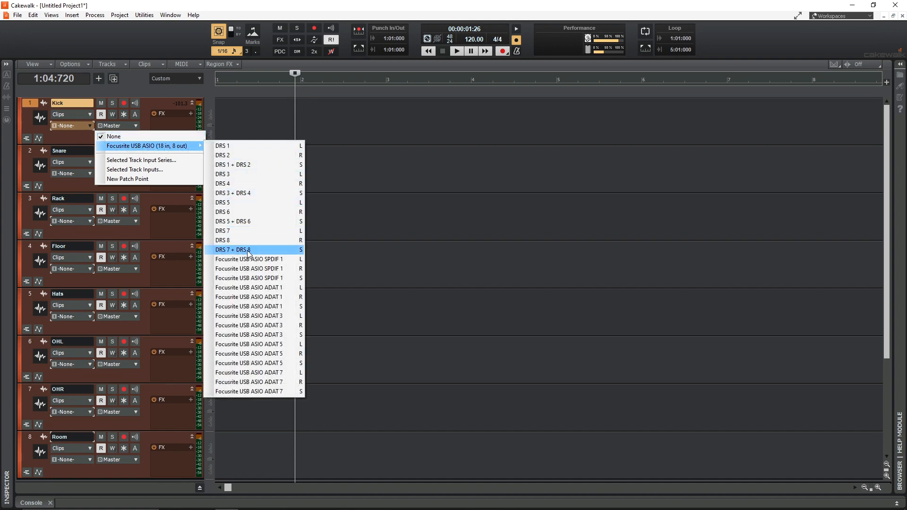
pyautogui.moveTo(272, 153)
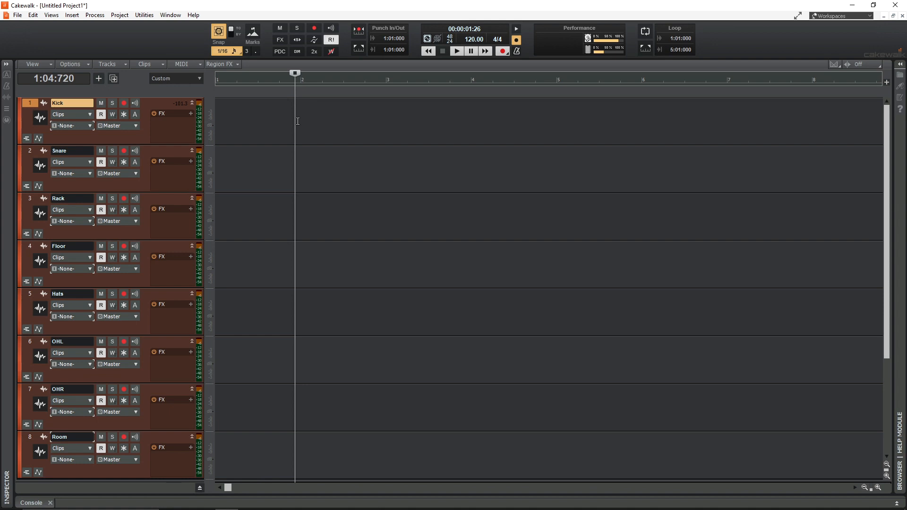
pyautogui.moveTo(251, 121)
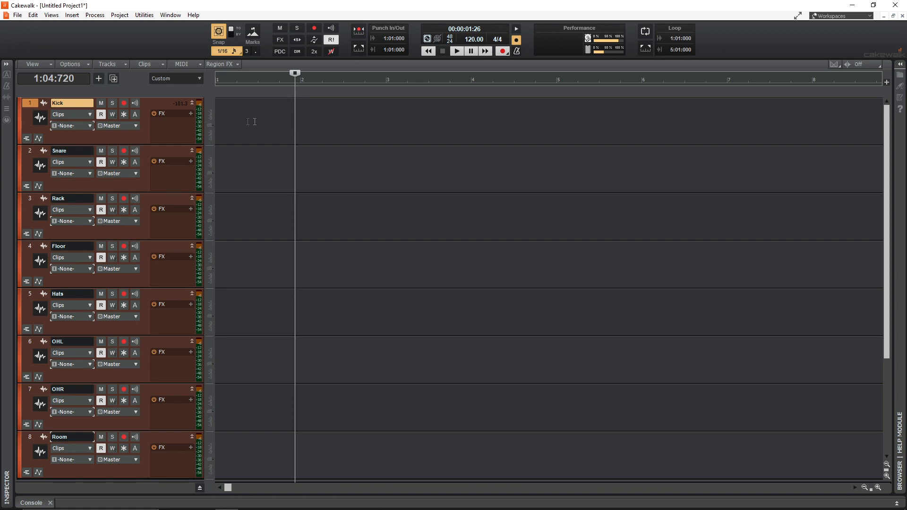
pyautogui.moveTo(185, 119)
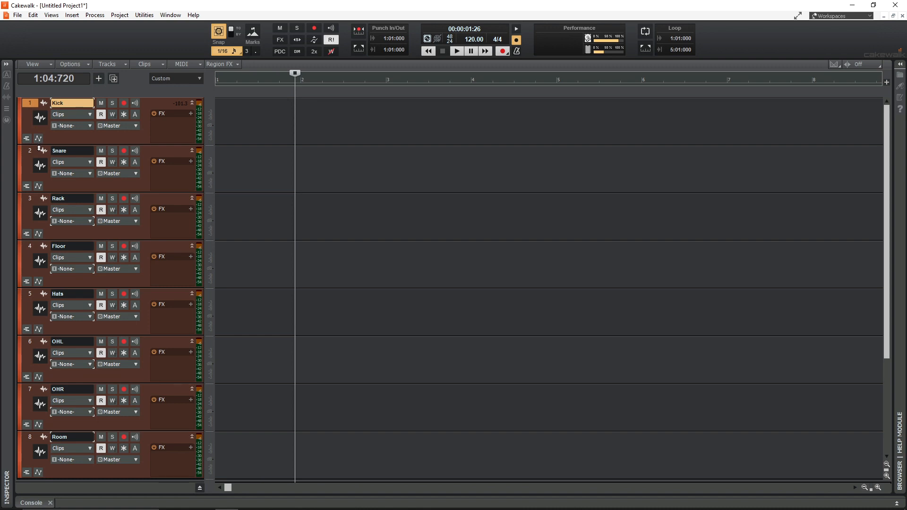
pyautogui.moveTo(30, 158)
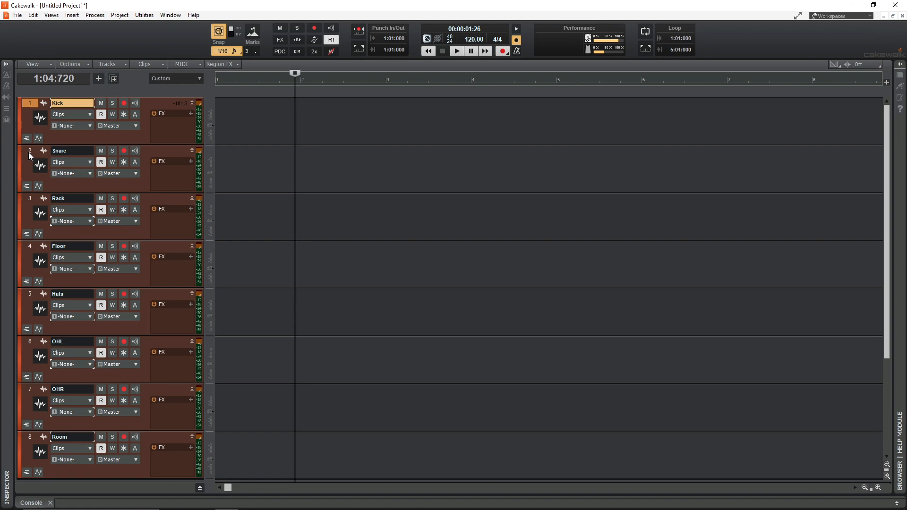
pyautogui.click(30, 152)
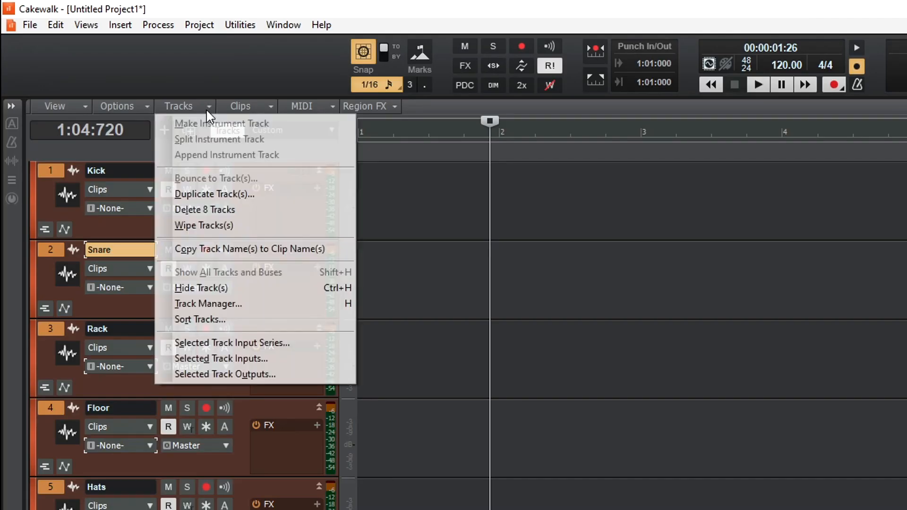
pyautogui.moveTo(322, 352)
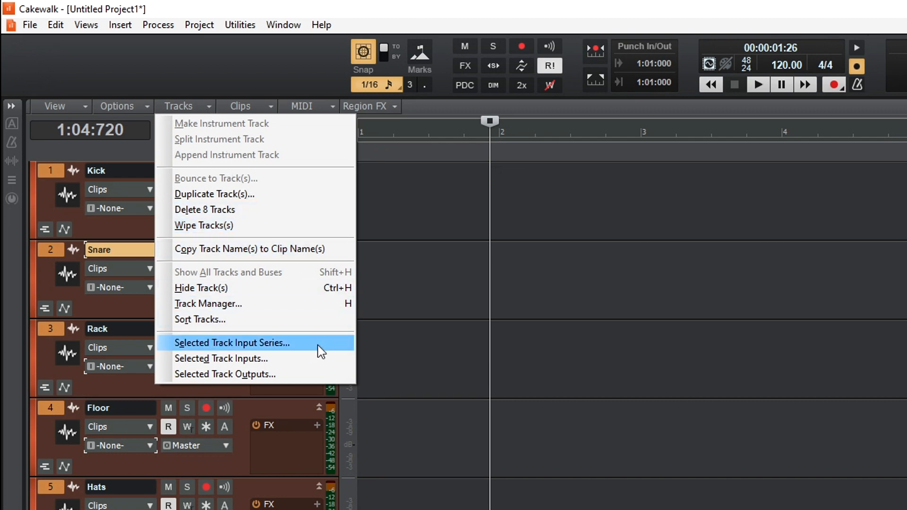
pyautogui.moveTo(313, 348)
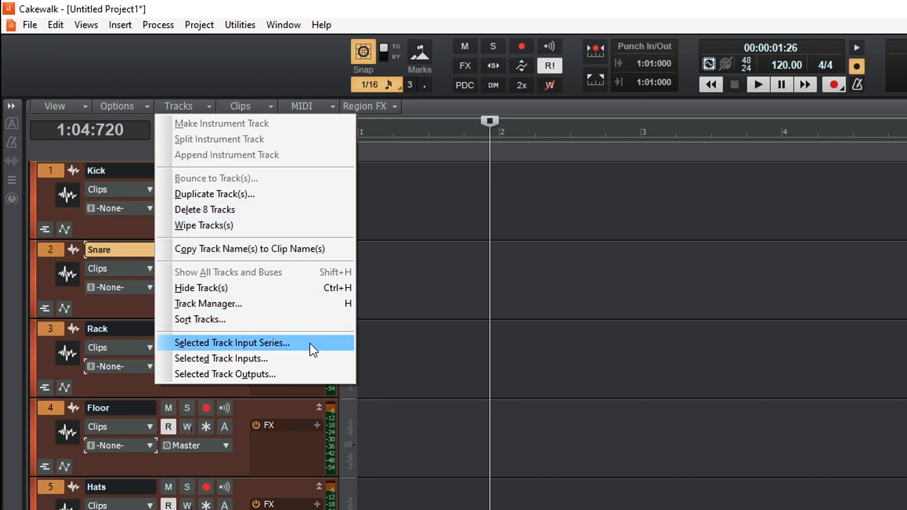
pyautogui.moveTo(340, 348)
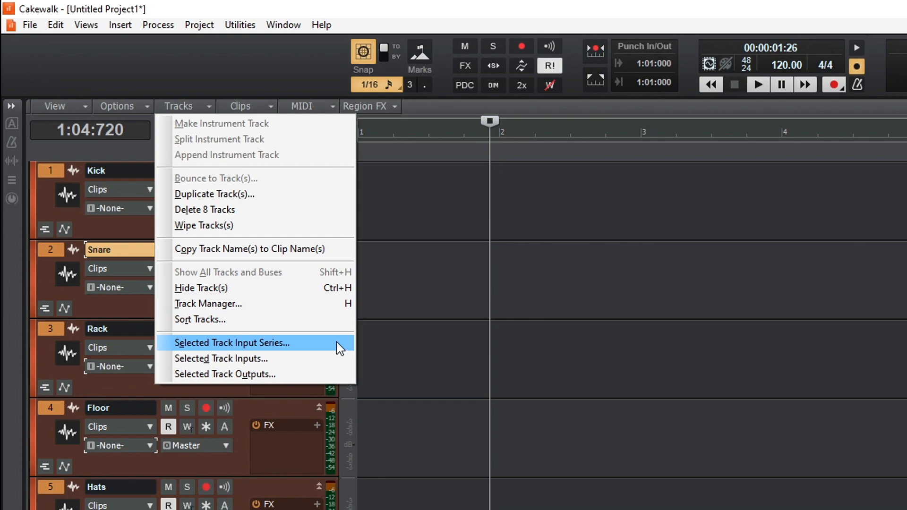
# Choose Selected Track Input Series from the Tracks menu for the eight tracks.
pyautogui.click(232, 343)
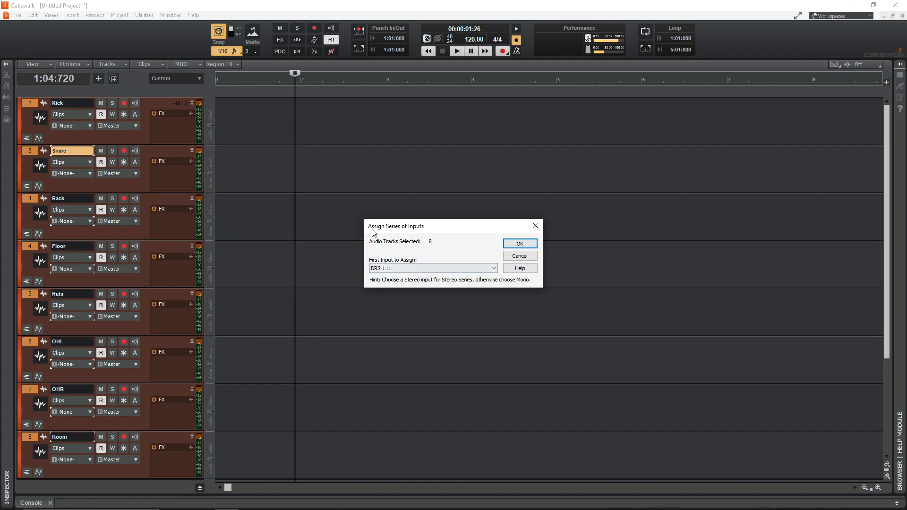
pyautogui.moveTo(477, 323)
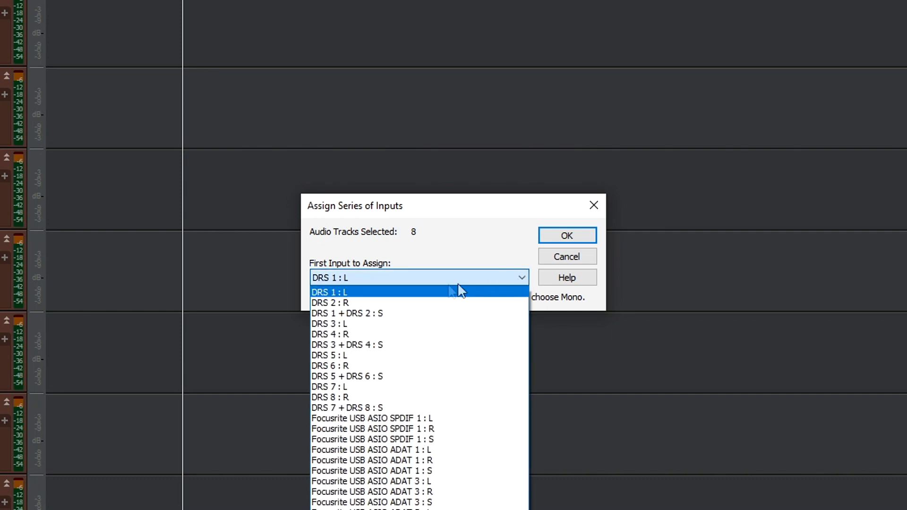
pyautogui.moveTo(359, 296)
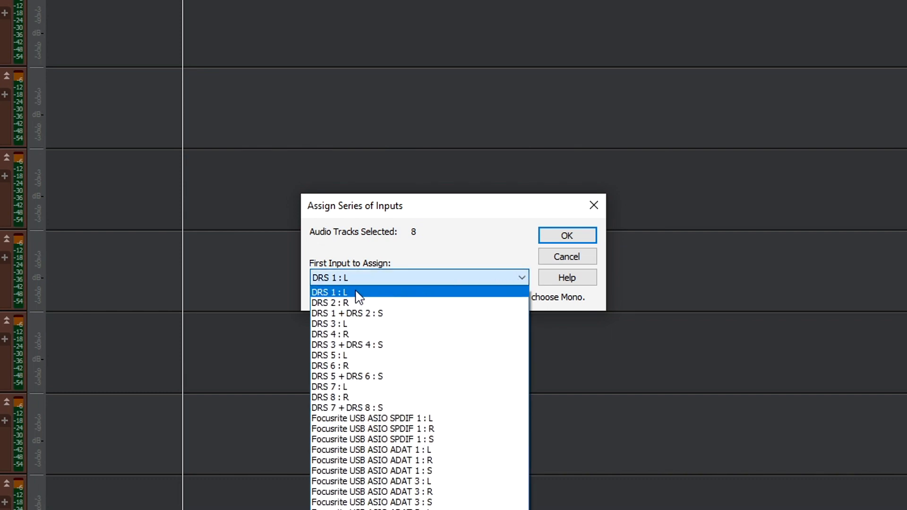
pyautogui.moveTo(461, 297)
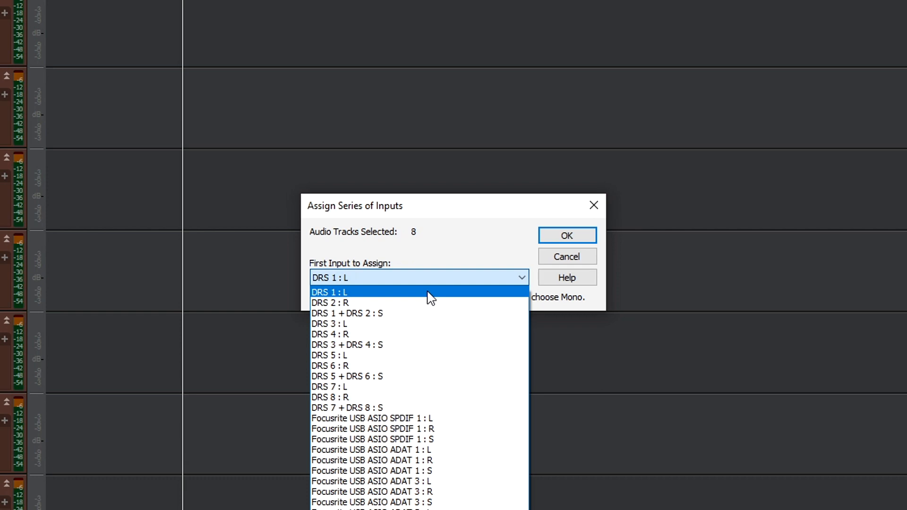
# Keep DRS 1 : L as the first input and apply the series so Kick–Room get DRS 1–8.
pyautogui.click(347, 292)
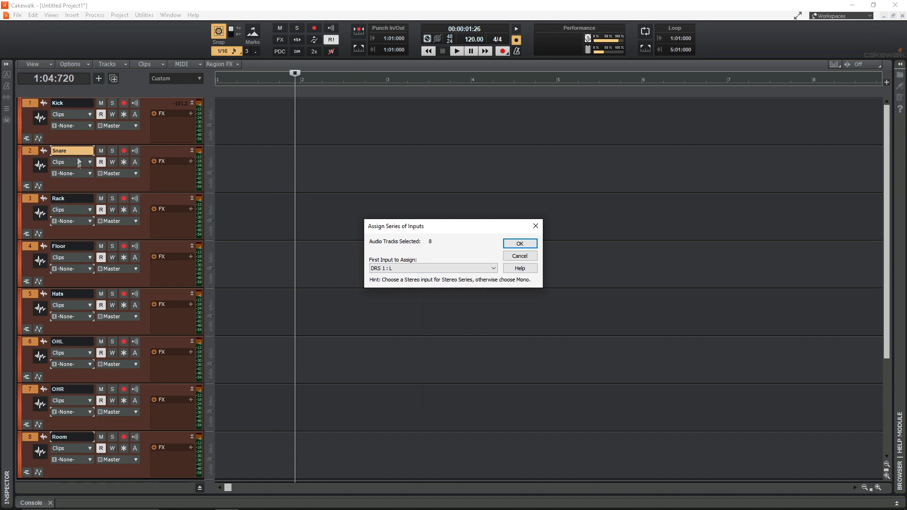
pyautogui.moveTo(65, 422)
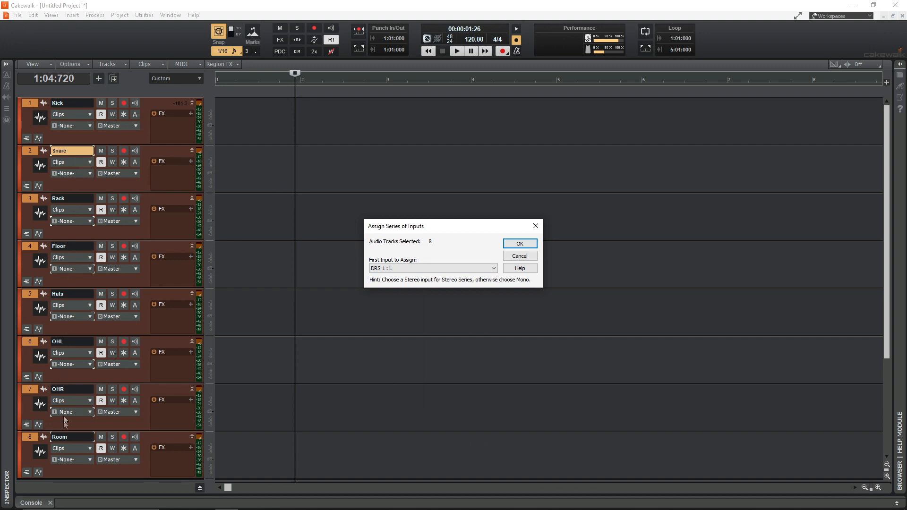
pyautogui.moveTo(499, 228)
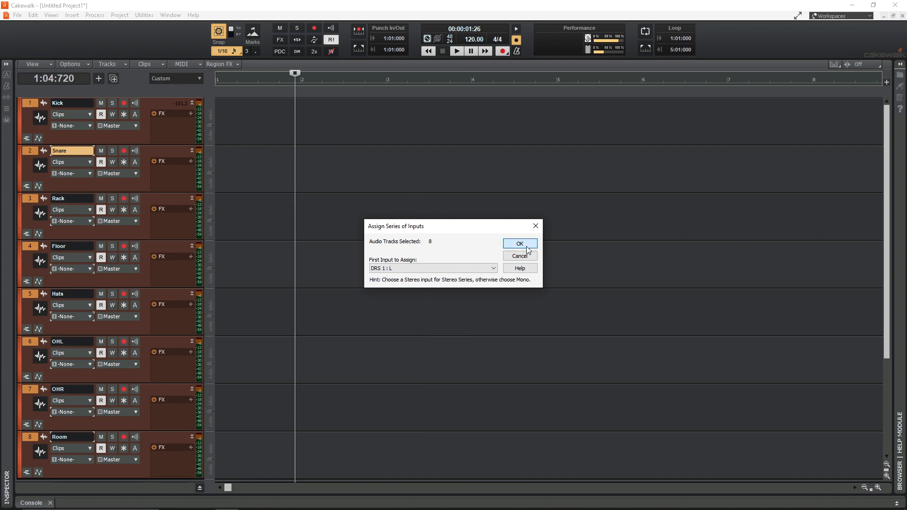
pyautogui.click(520, 244)
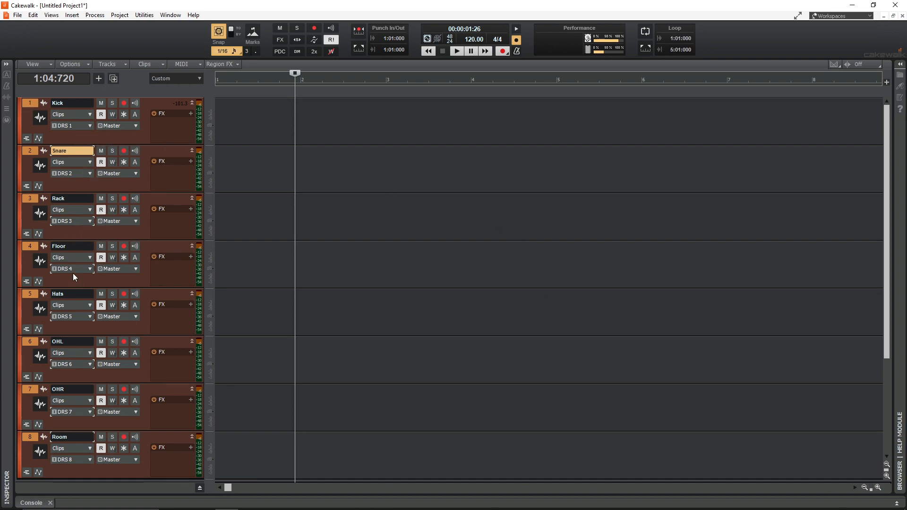
pyautogui.moveTo(84, 414)
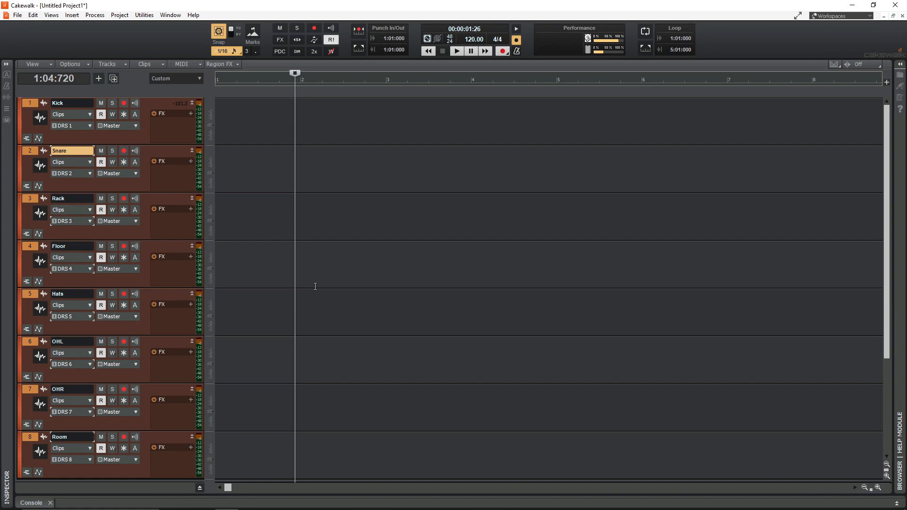
pyautogui.moveTo(123, 70)
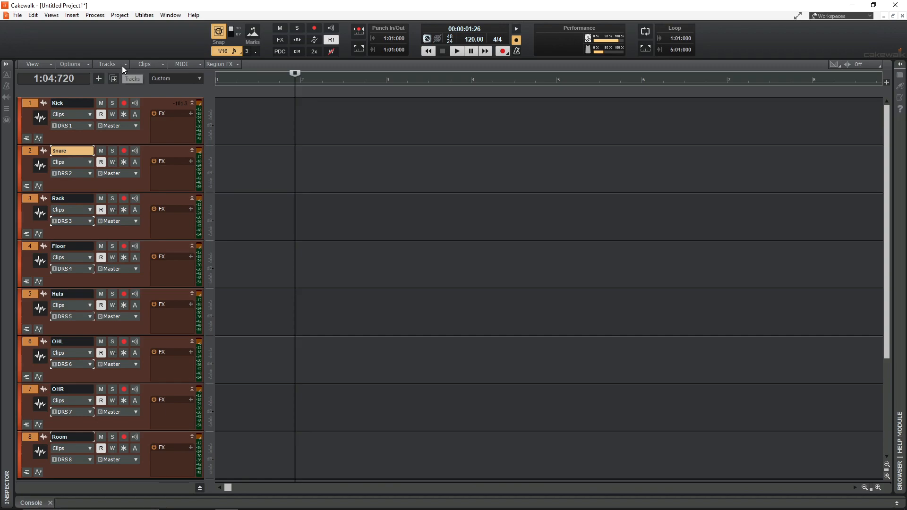
# Choose Tracks > Selected Track Inputs to list each drum track's source.
pyautogui.click(108, 64)
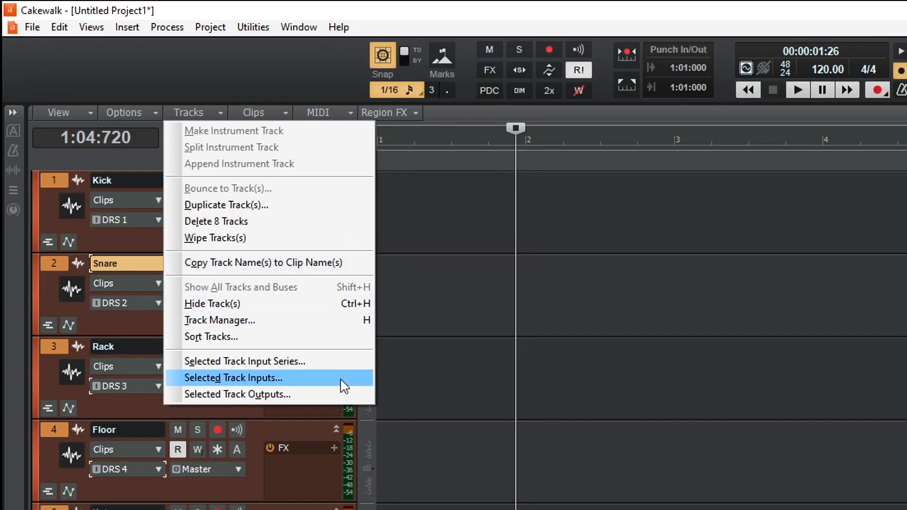
pyautogui.moveTo(334, 383)
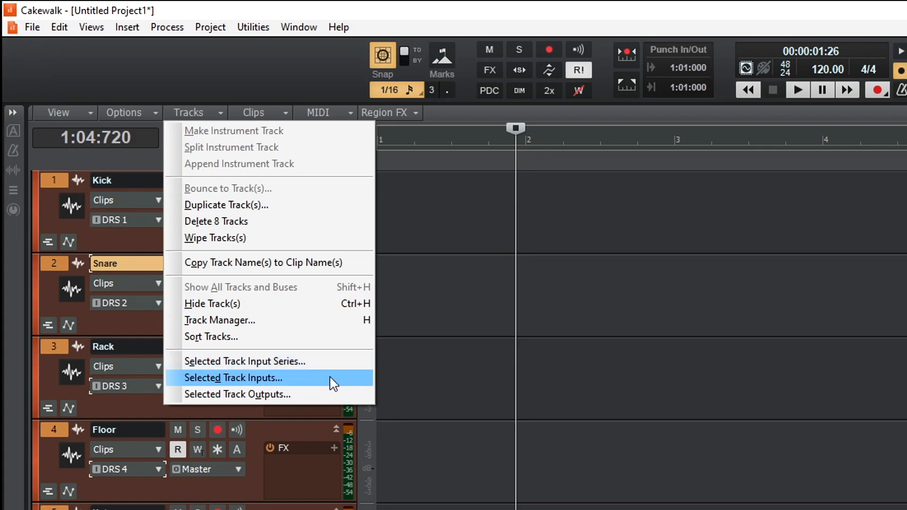
pyautogui.click(233, 378)
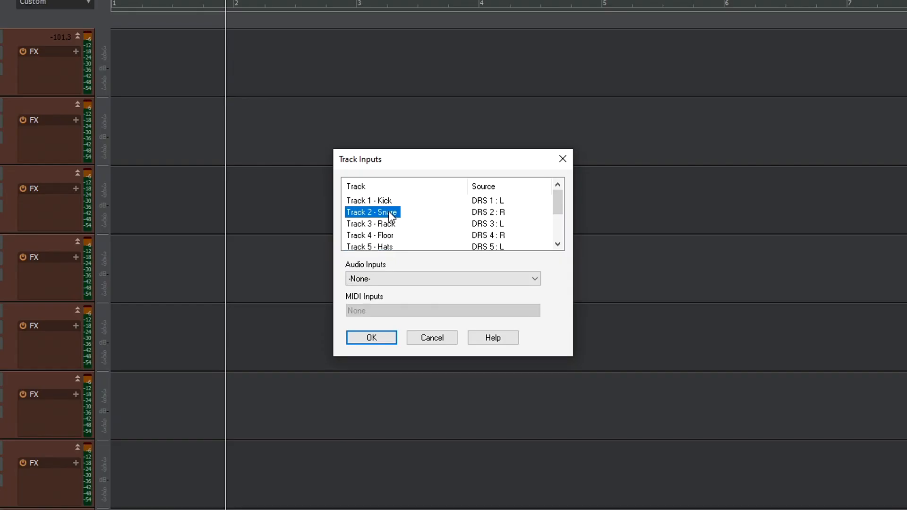
# Keep Snare on DRS 2 R, set Floor to DRS 5 L, check OHL, and confirm the Track Inputs dialog.
pyautogui.click(443, 278)
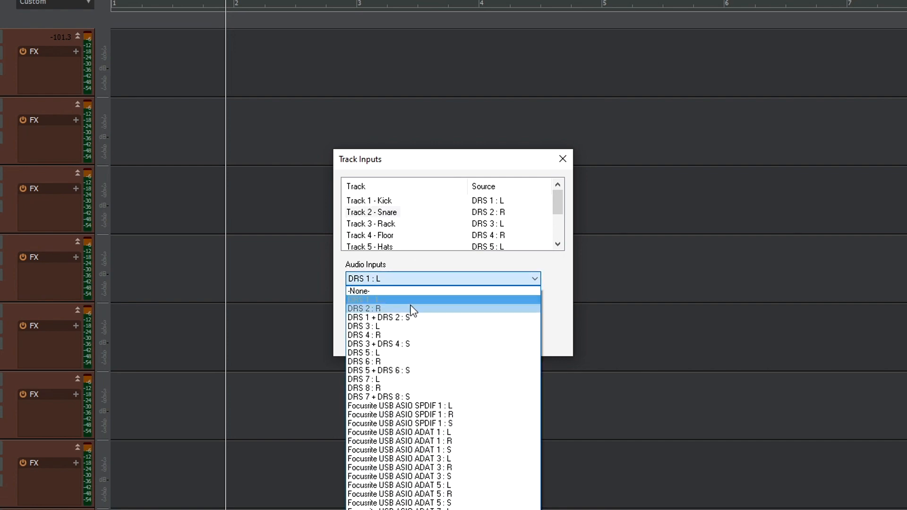
pyautogui.click(363, 308)
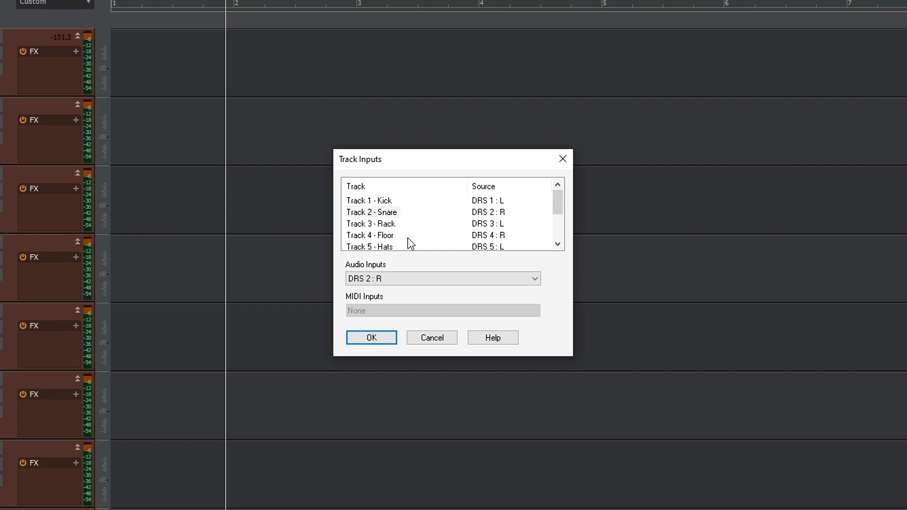
pyautogui.moveTo(418, 229)
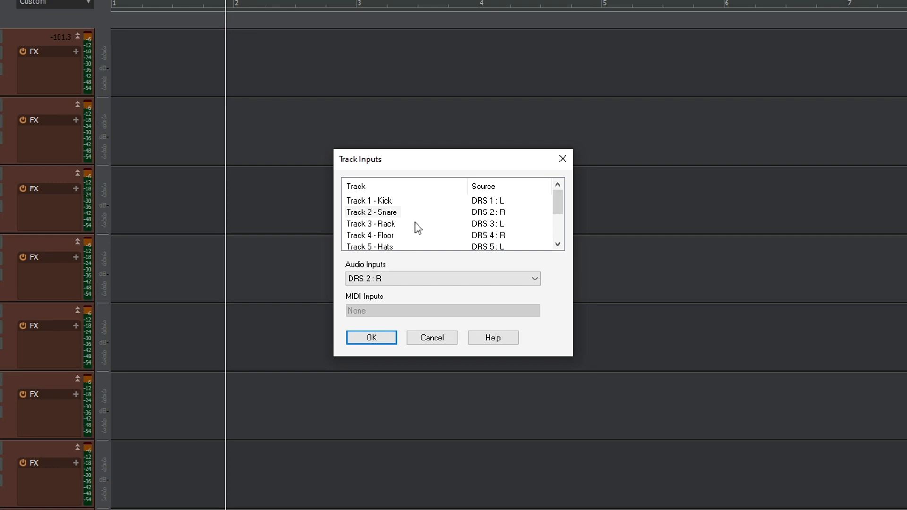
pyautogui.scroll(-3)
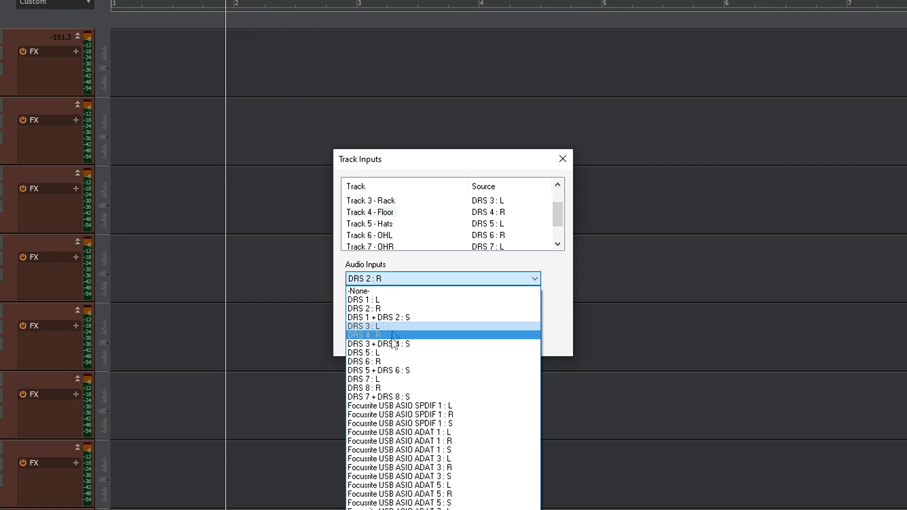
pyautogui.click(357, 361)
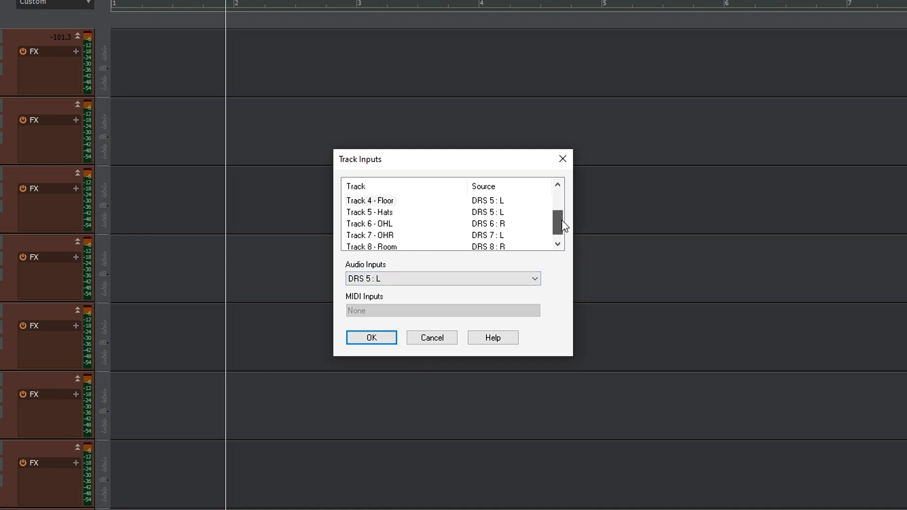
pyautogui.click(369, 223)
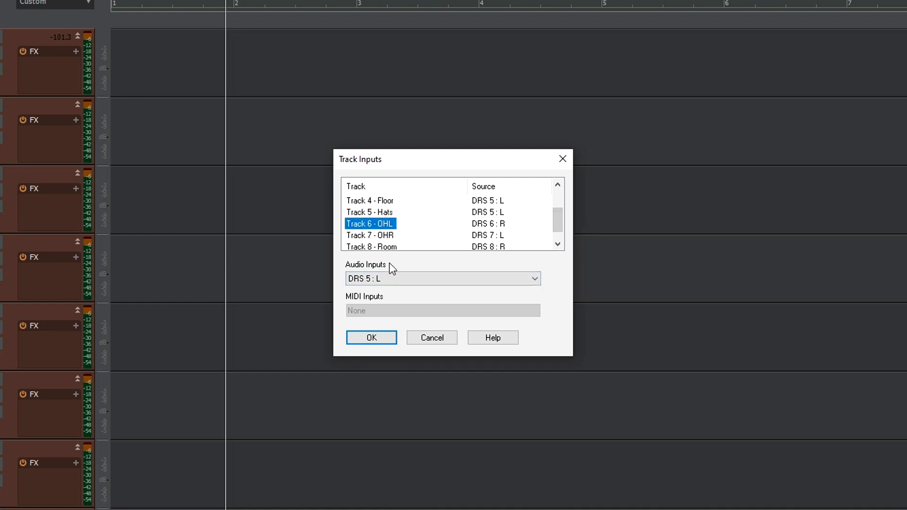
pyautogui.moveTo(387, 262)
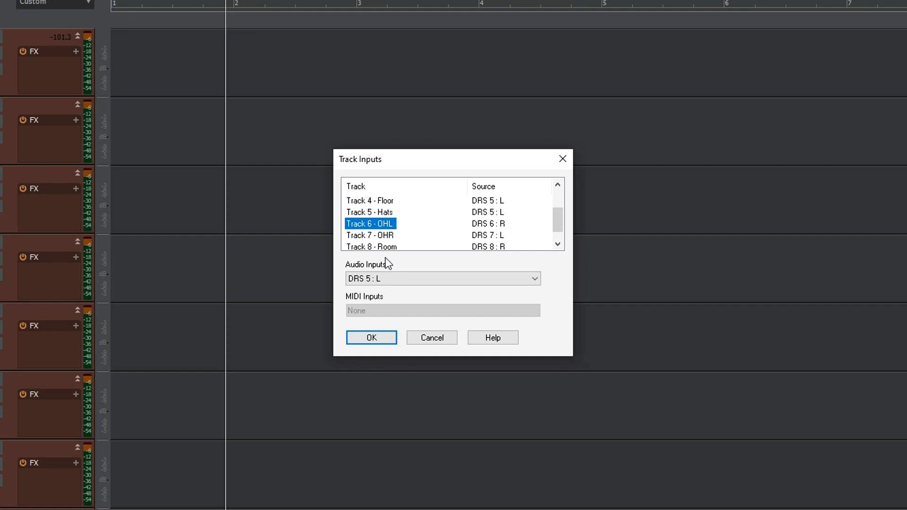
pyautogui.moveTo(390, 270)
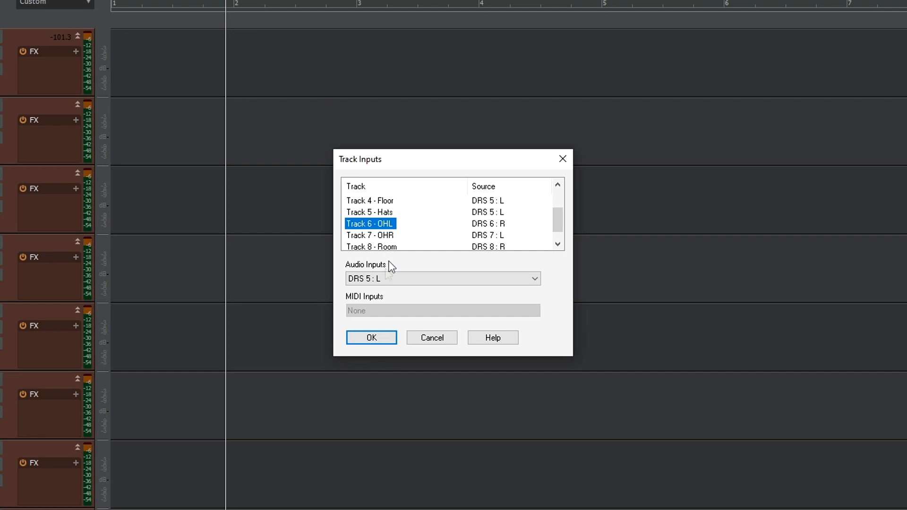
pyautogui.click(372, 337)
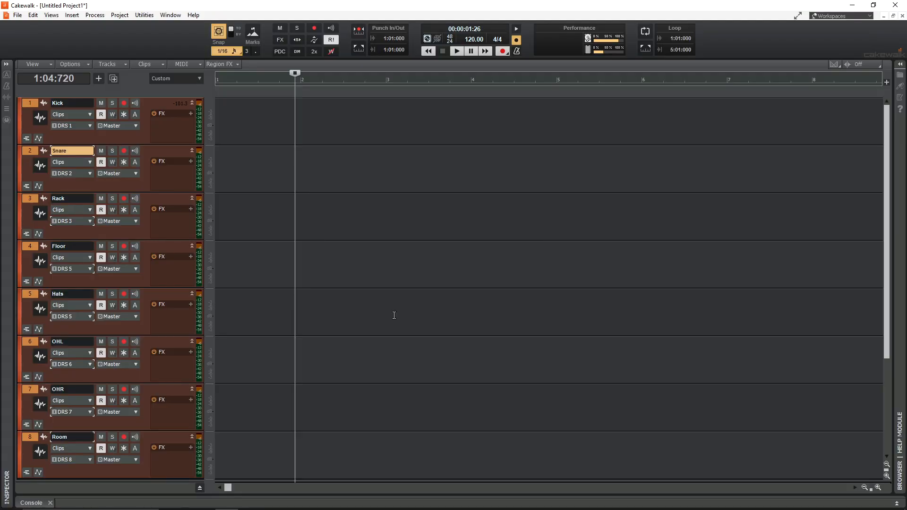